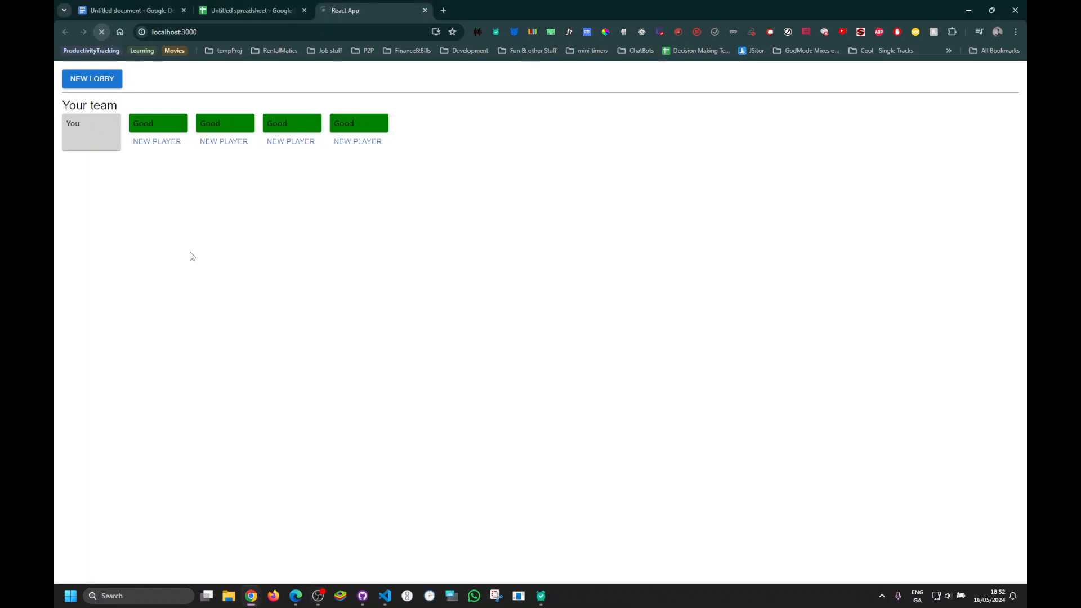
Reload the page so the four teammates show Ok, Good, Bad and a dark red rating.
click(102, 31)
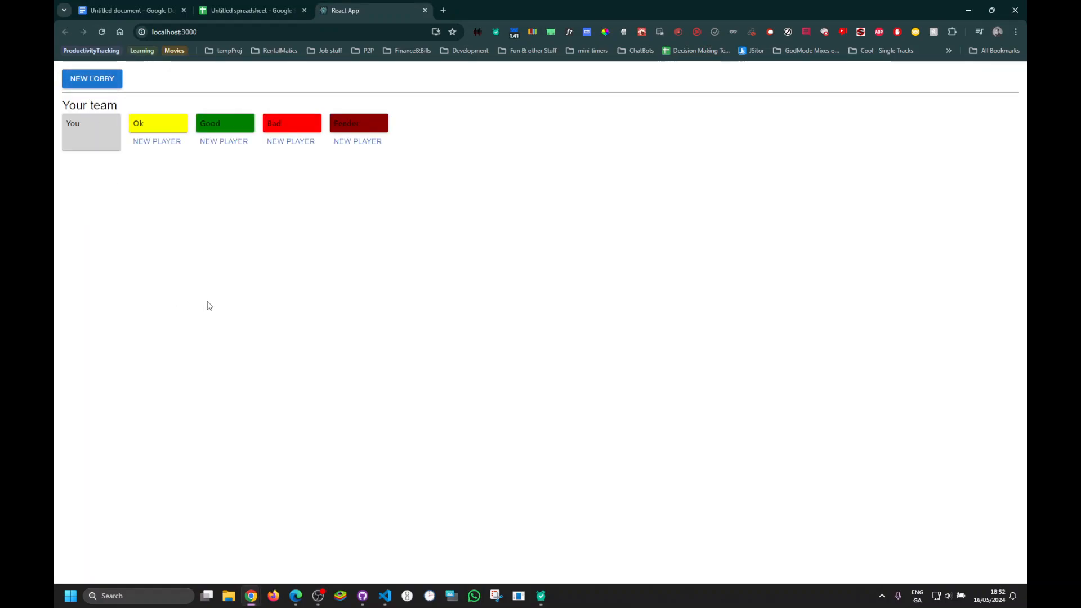
mouse_move(319, 177)
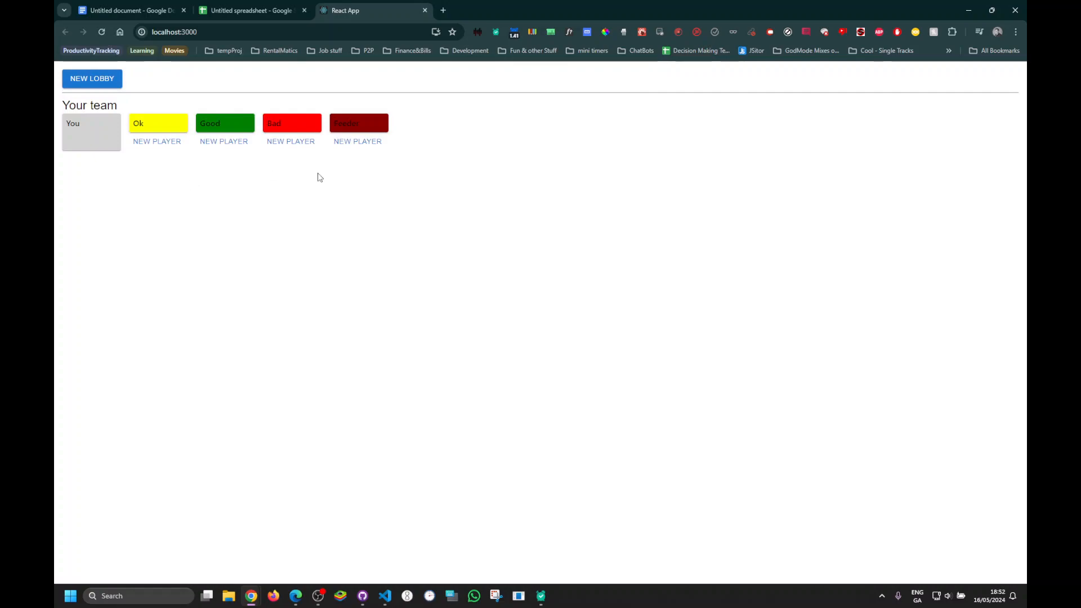
mouse_move(252, 197)
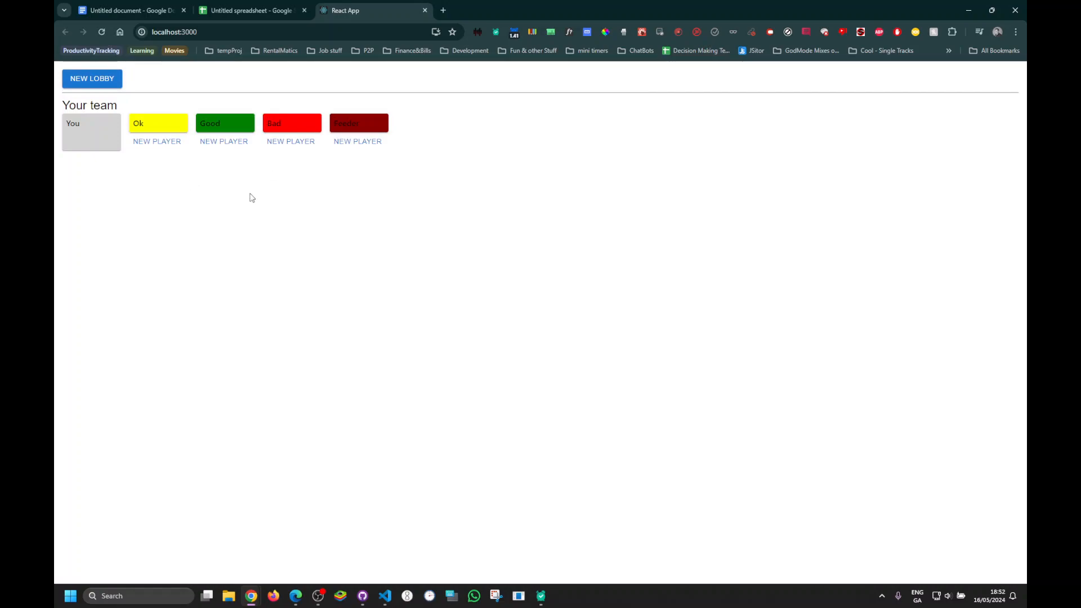
mouse_move(281, 191)
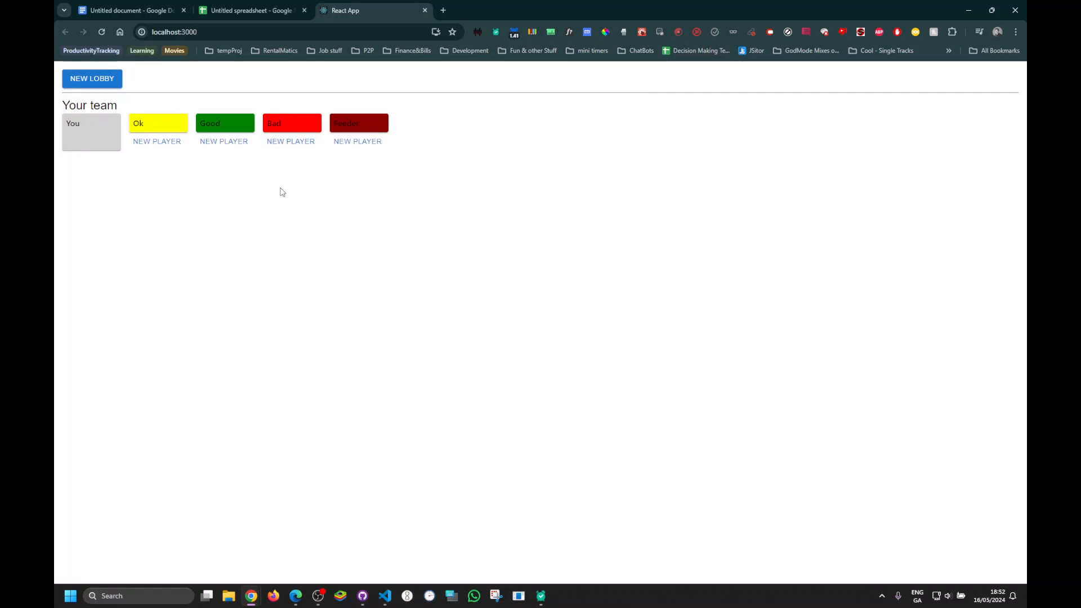
mouse_move(173, 206)
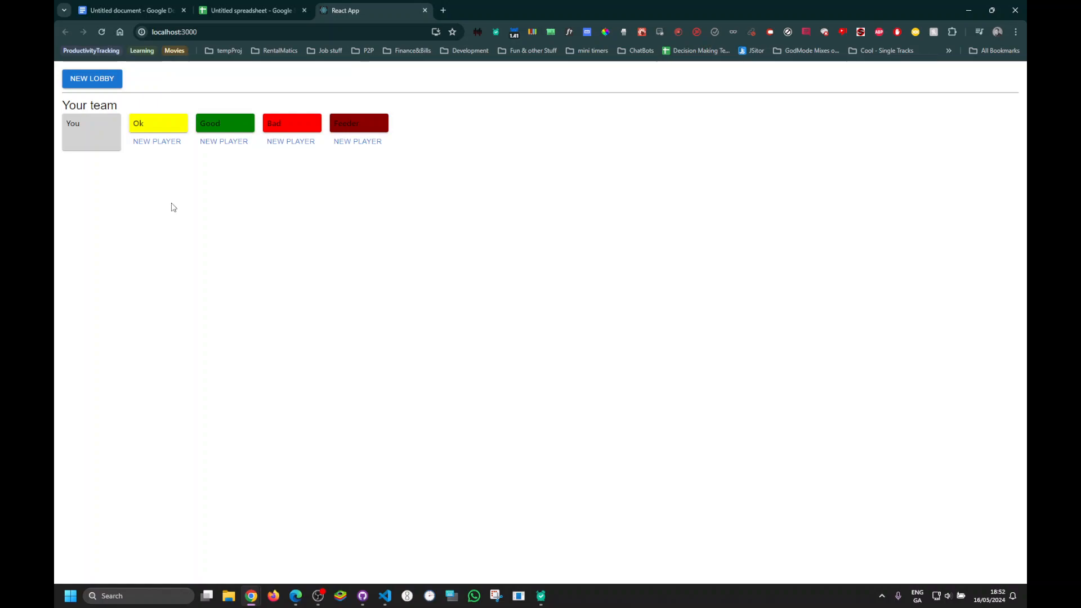
mouse_move(368, 146)
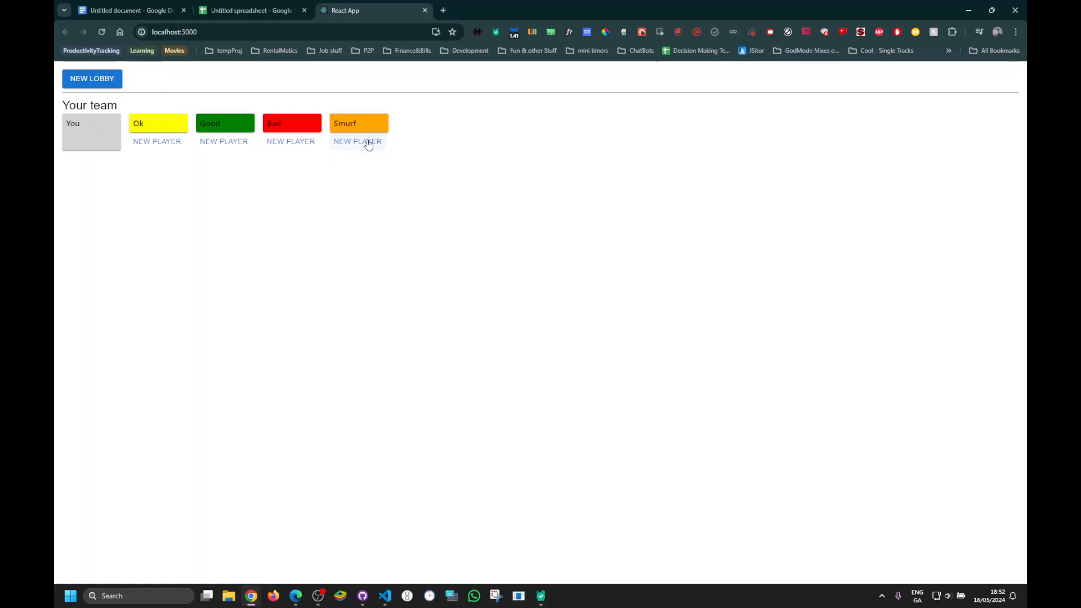
mouse_move(354, 178)
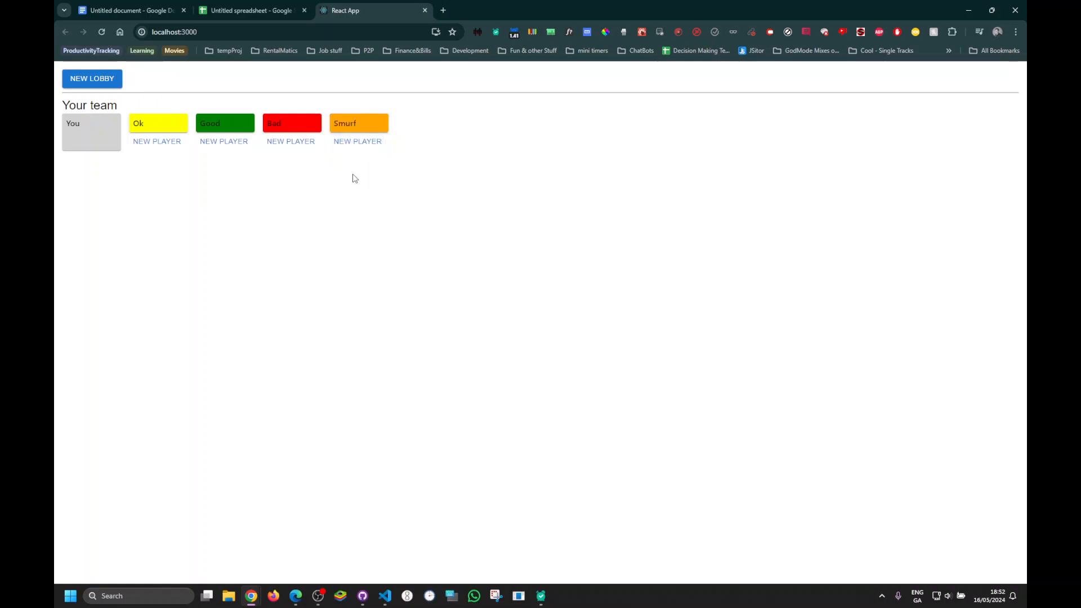
mouse_move(335, 181)
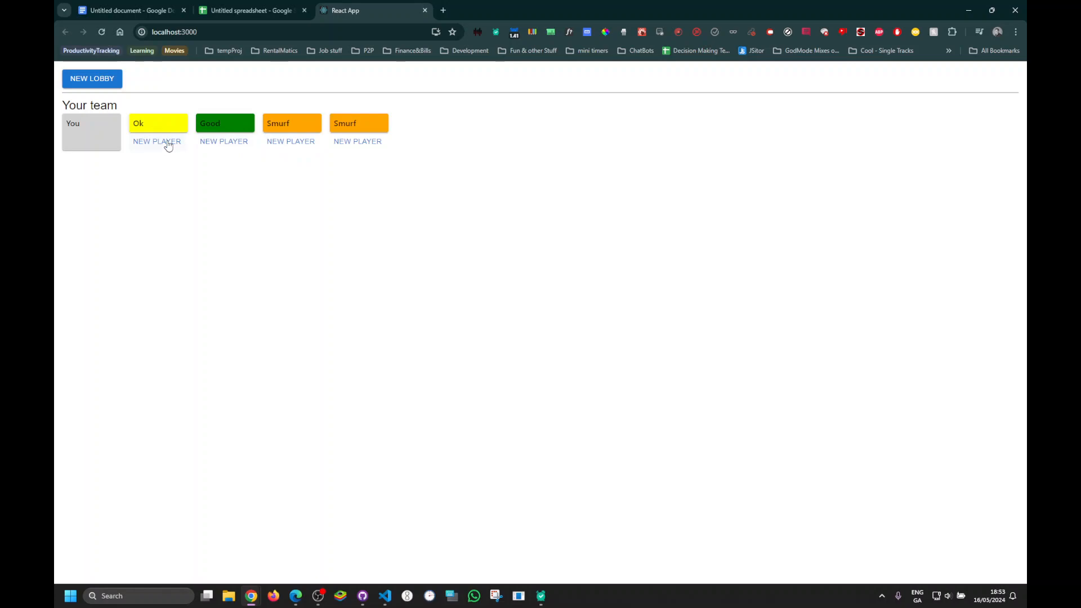
mouse_move(355, 192)
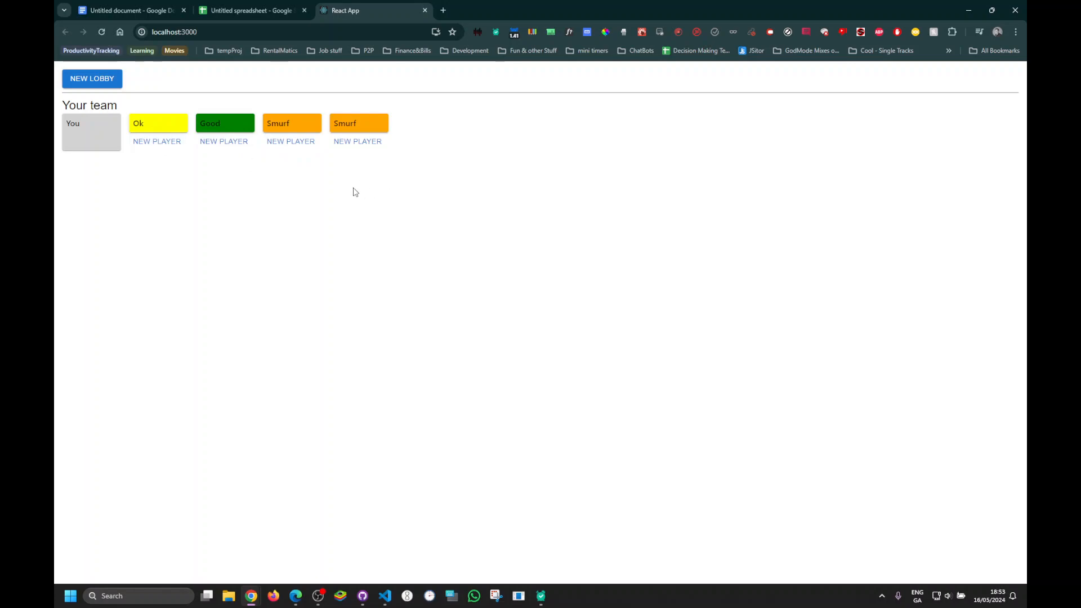
mouse_move(277, 216)
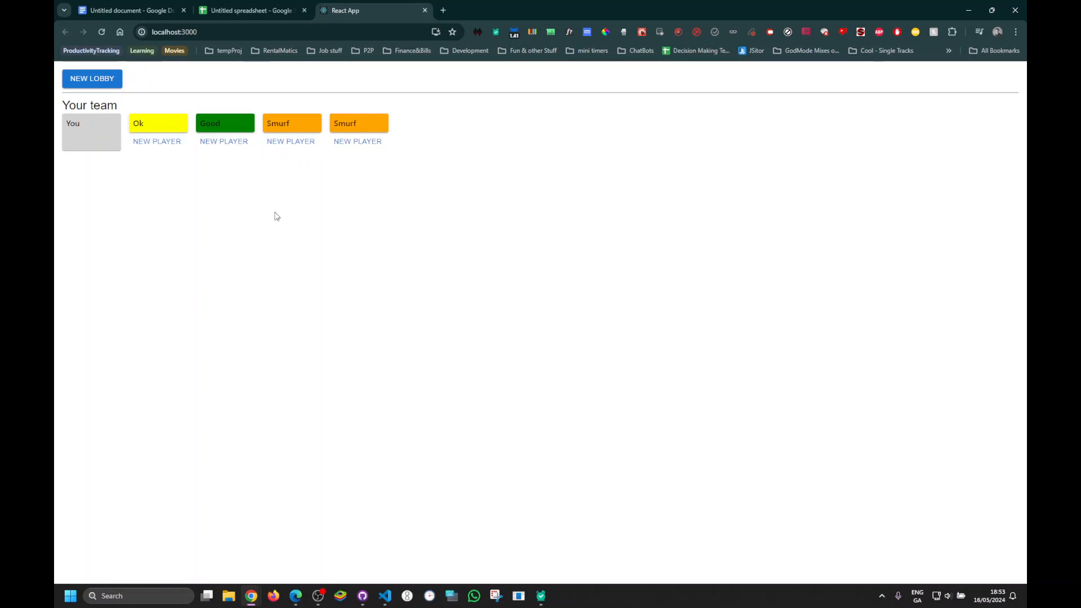
mouse_move(315, 222)
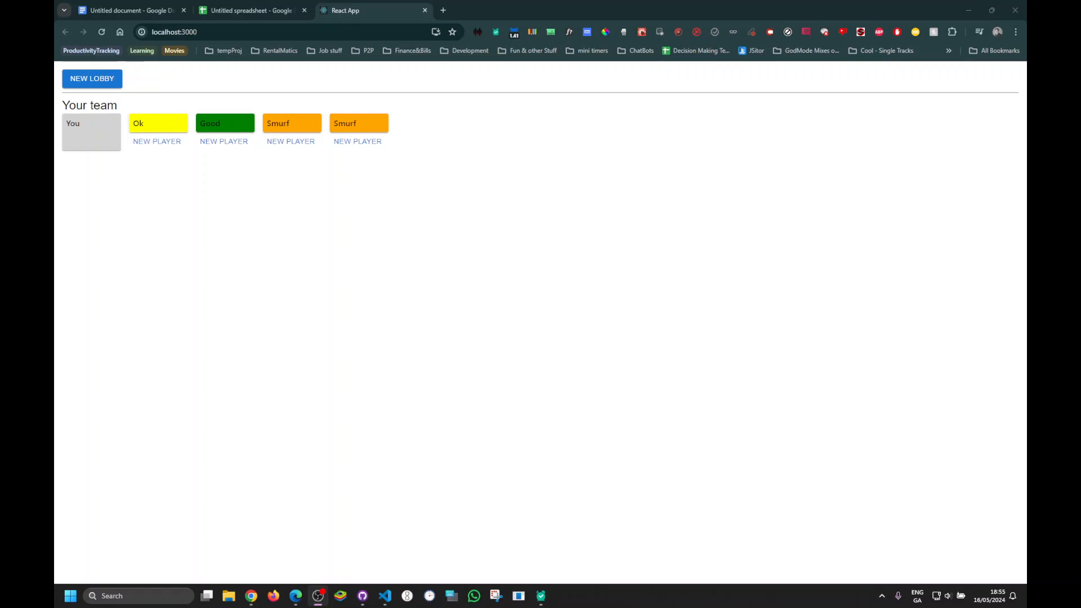
mouse_move(291, 314)
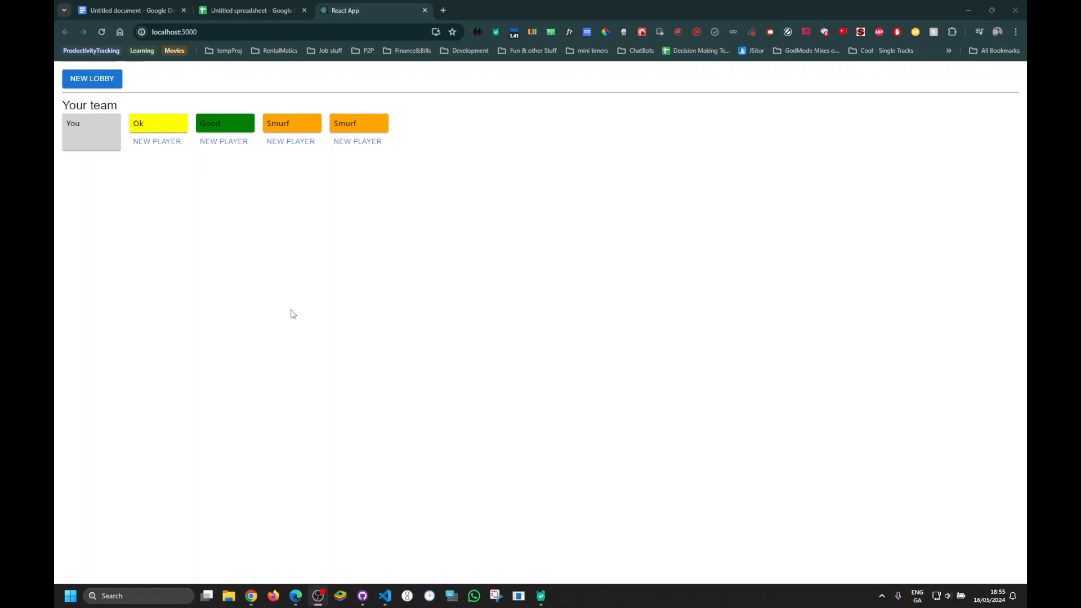
mouse_move(313, 310)
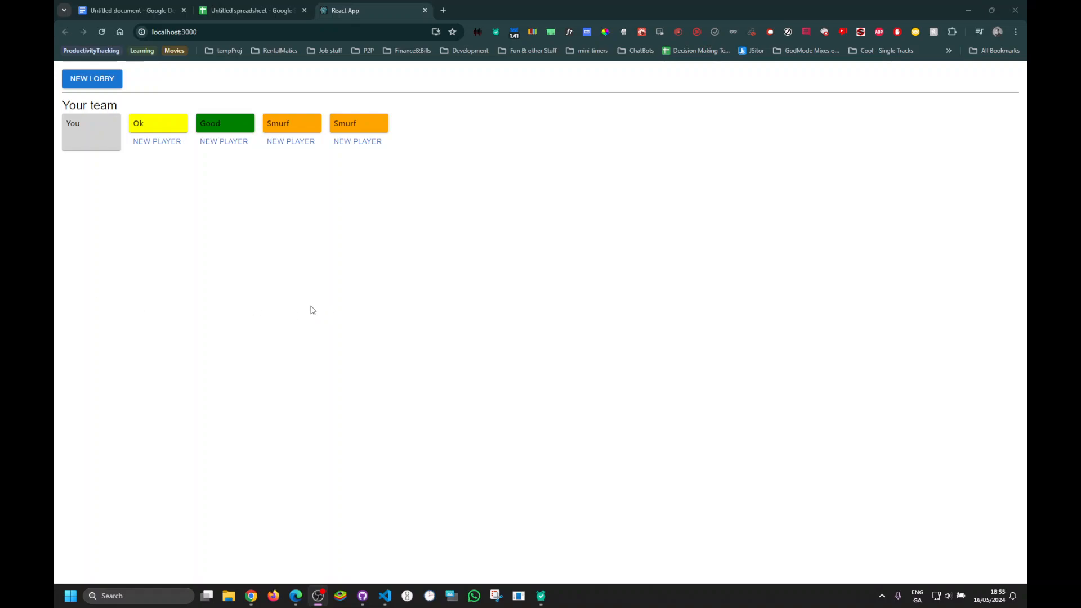
mouse_move(306, 306)
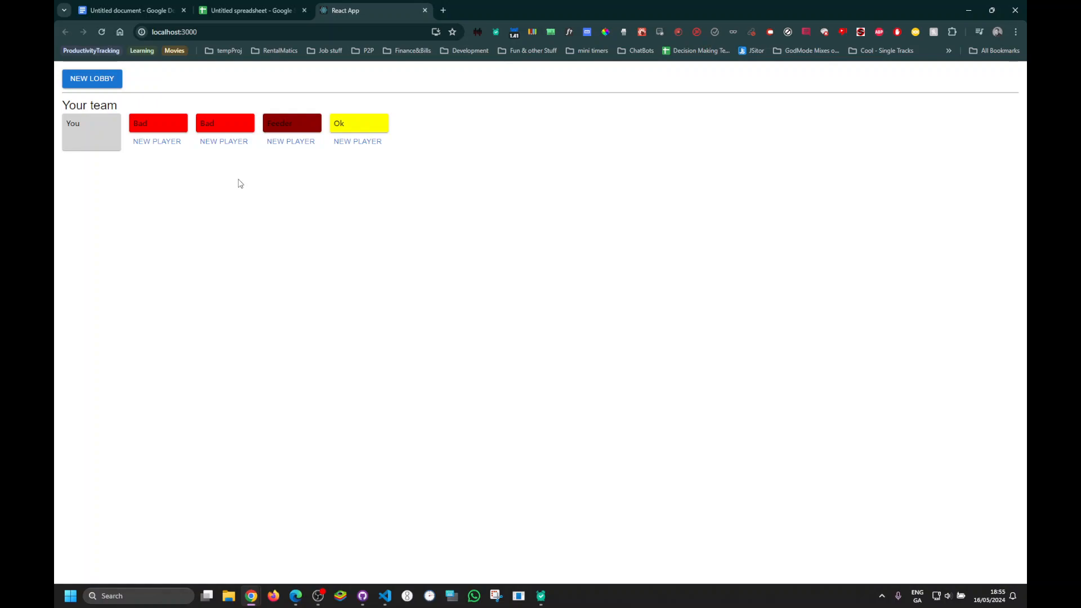
mouse_move(154, 157)
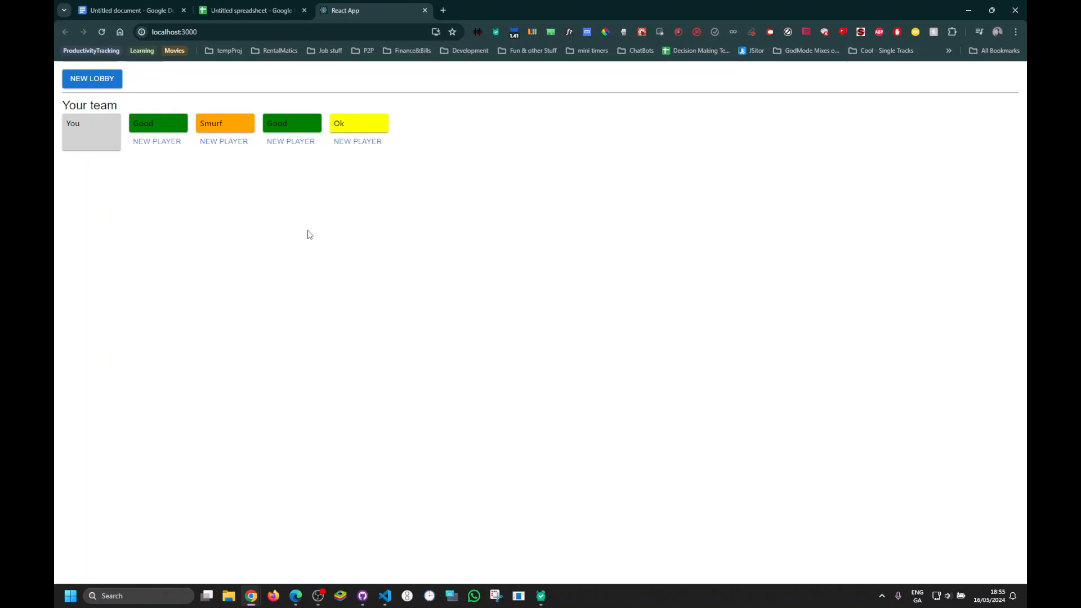
mouse_move(320, 171)
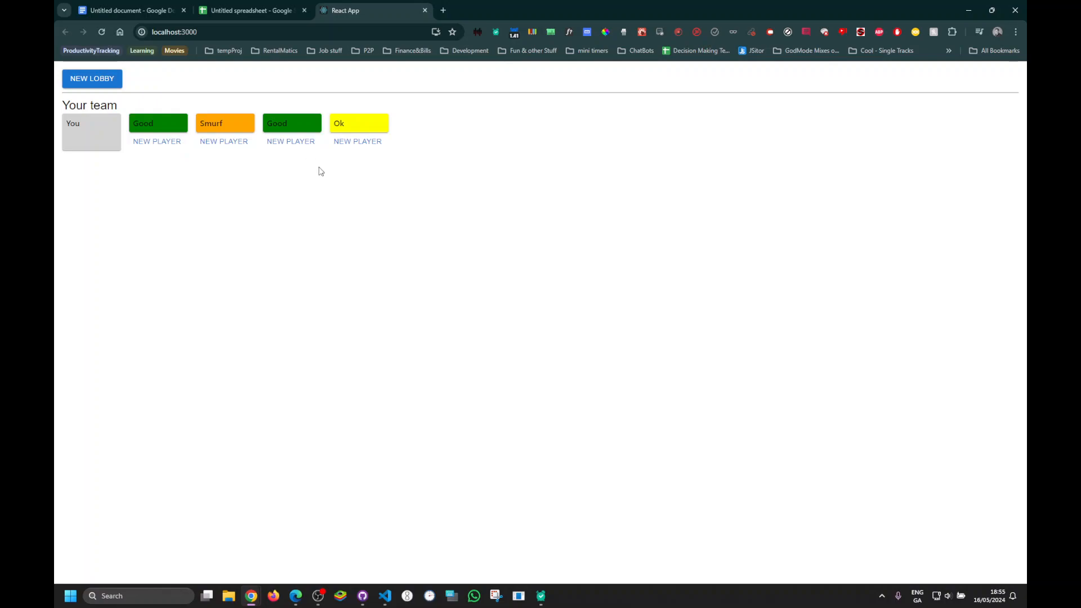
mouse_move(354, 198)
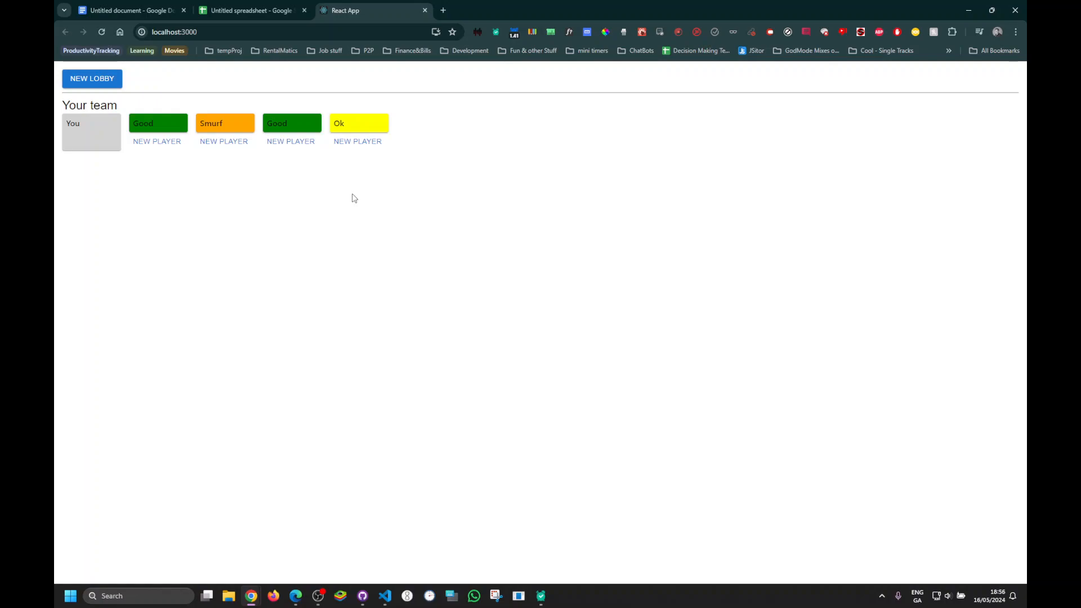
mouse_move(343, 167)
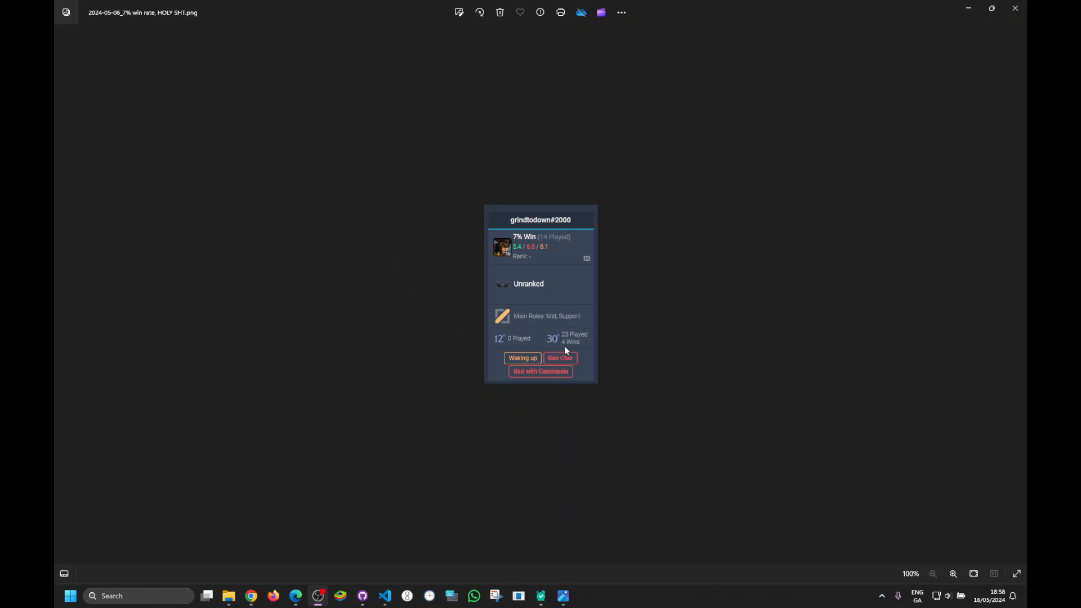
mouse_move(412, 314)
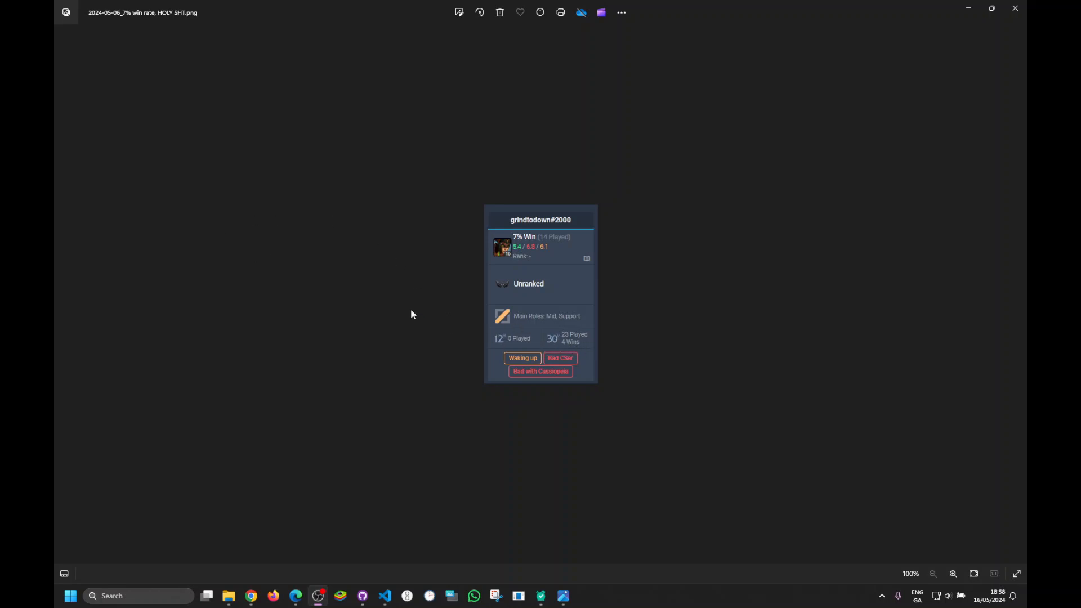
mouse_move(518, 262)
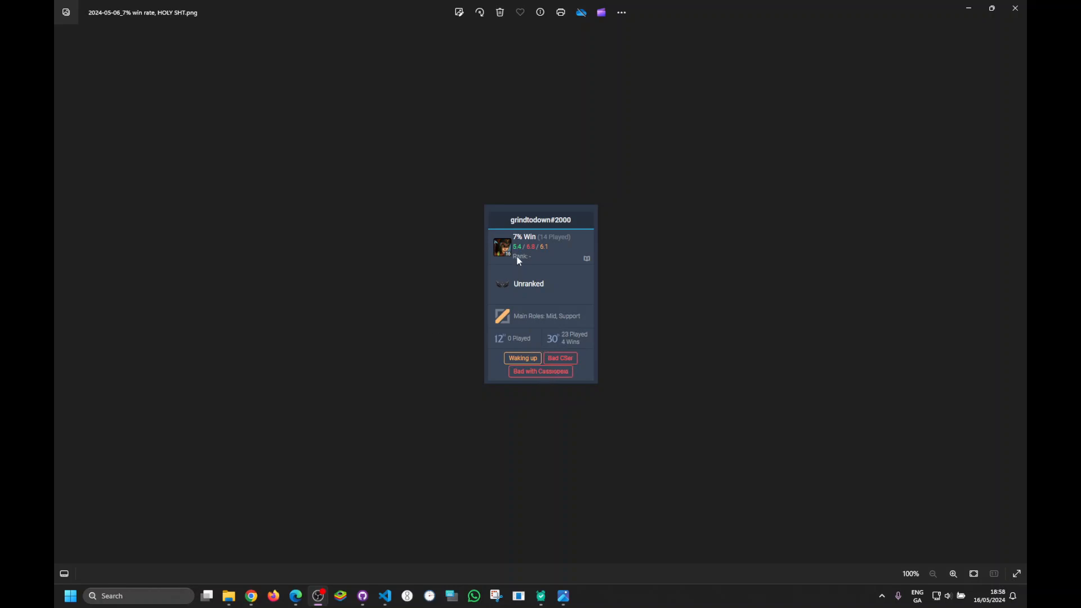
mouse_move(473, 301)
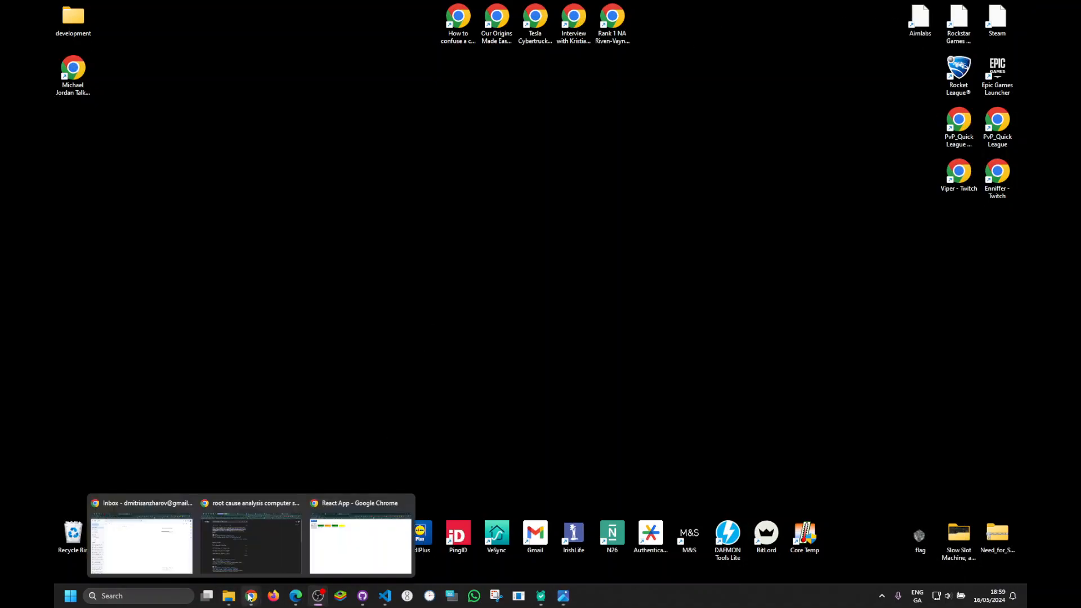
Restore the Chrome window with the lobby page from the taskbar.
click(360, 538)
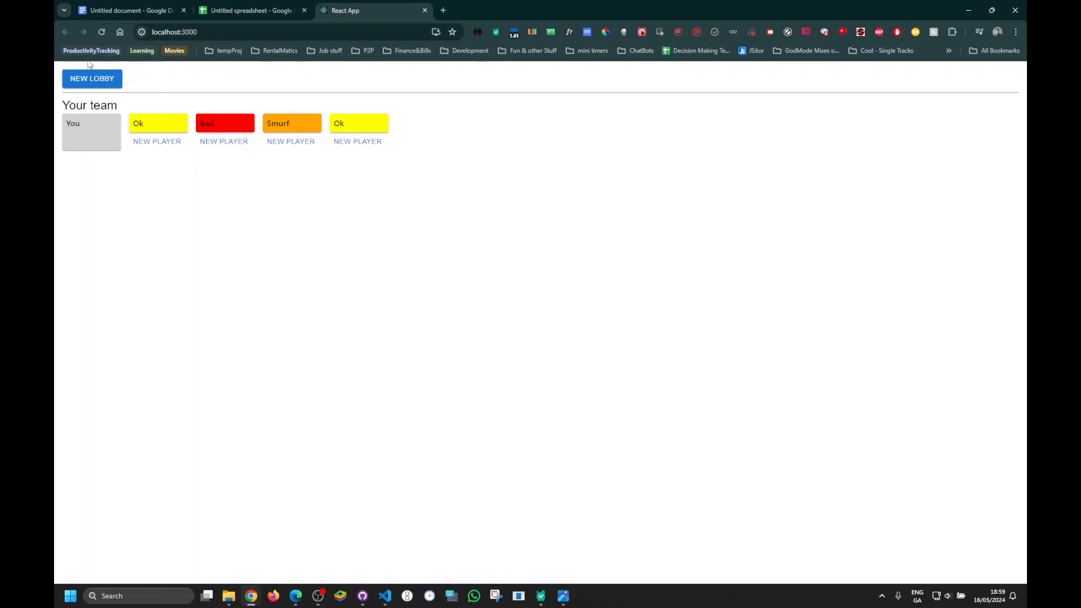
Regenerate all players with NEW LOBBY, giving Smurf, Bad, dark red and Smurf ratings.
click(92, 79)
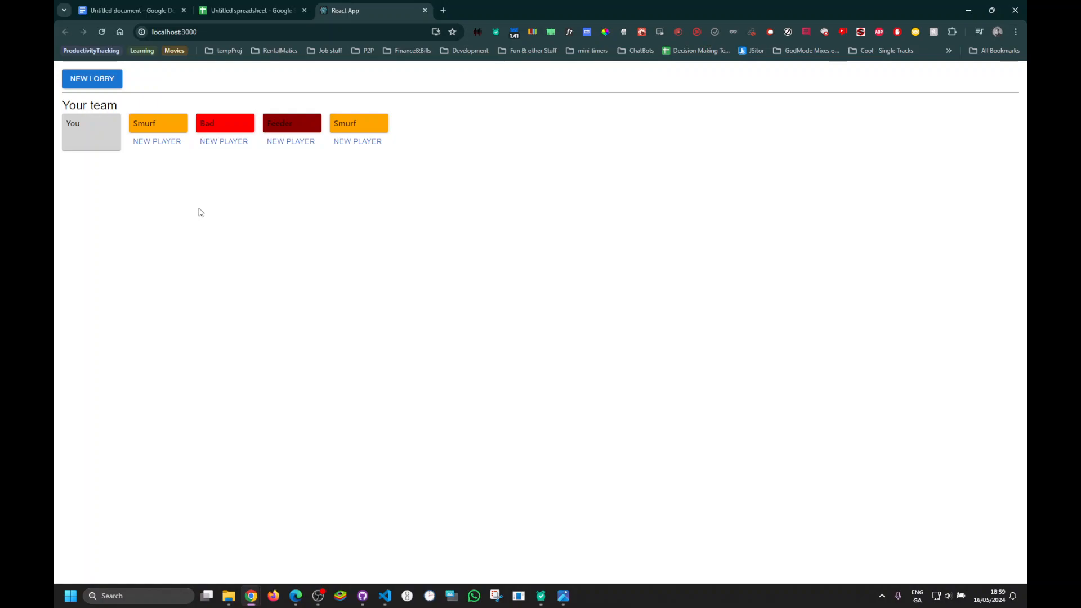
mouse_move(272, 204)
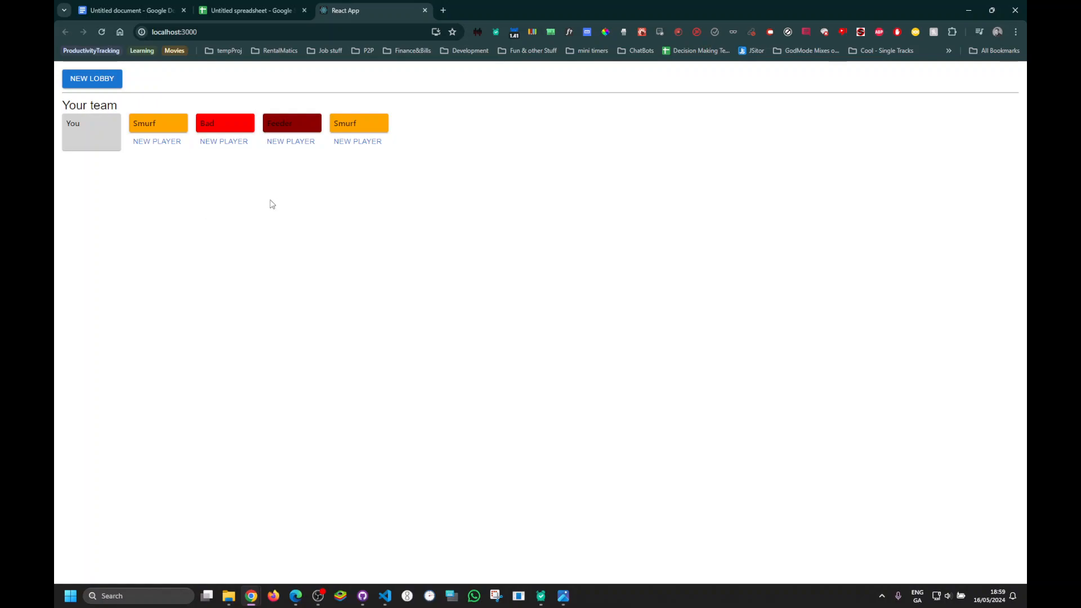
mouse_move(259, 191)
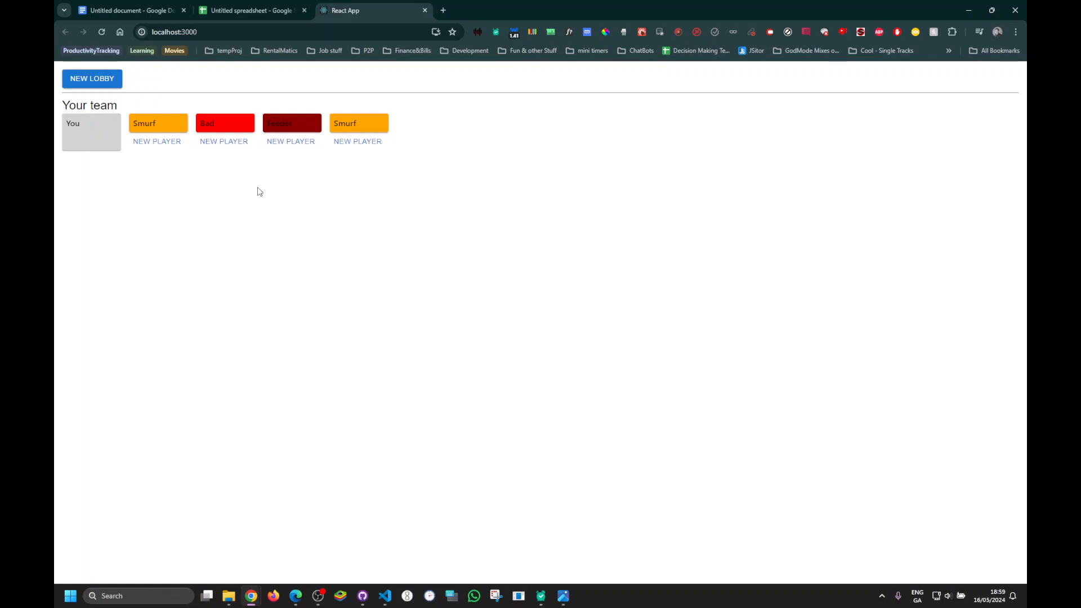
mouse_move(257, 191)
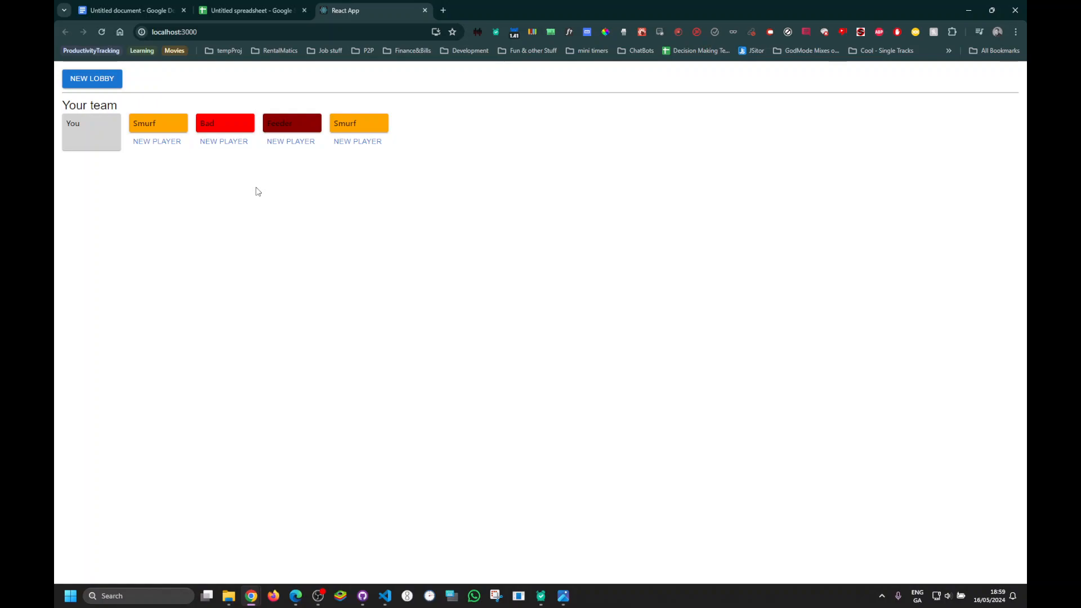
mouse_move(288, 144)
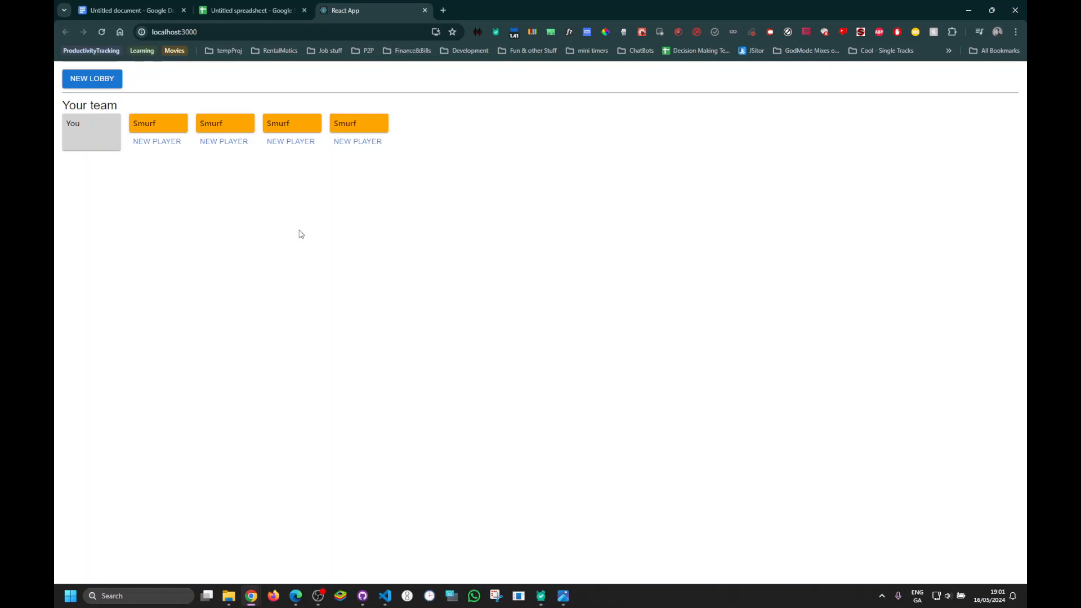
mouse_move(190, 257)
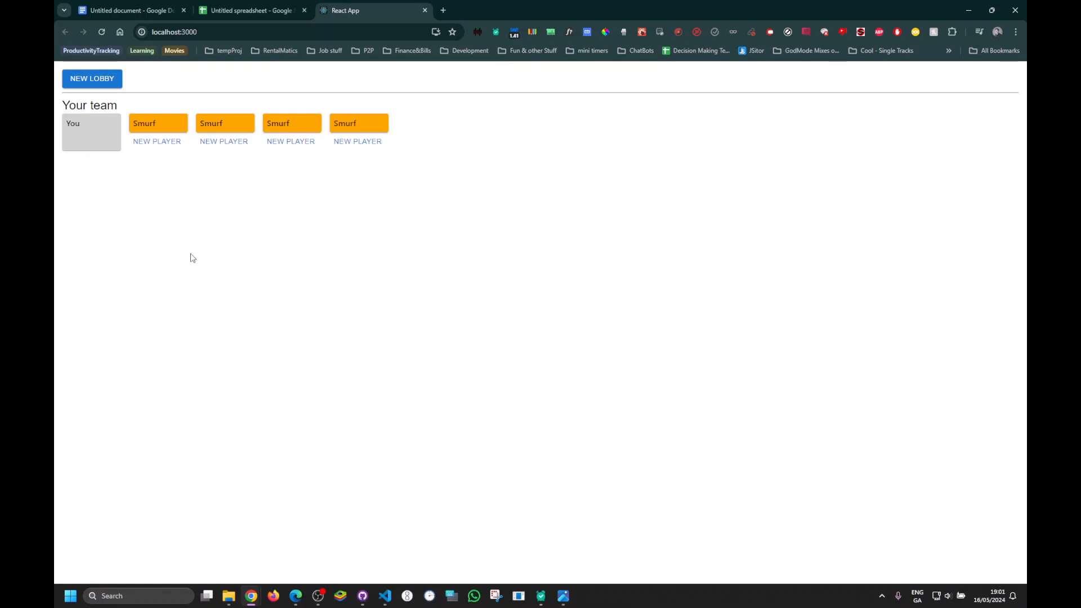